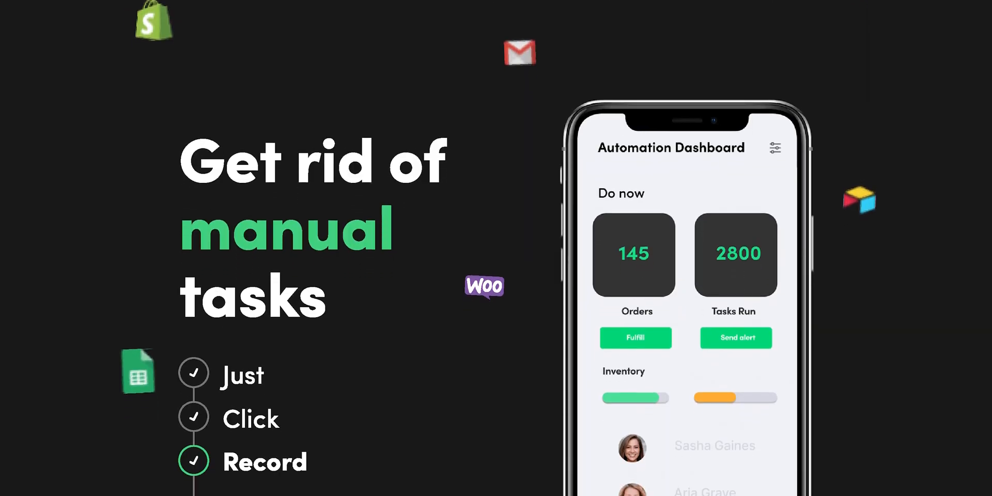
- Scroll through the templates, then start a new automation to reach 'Choose how to get started'
{"action": "scroll", "scroll_direction": "down", "scroll_amount": 3}
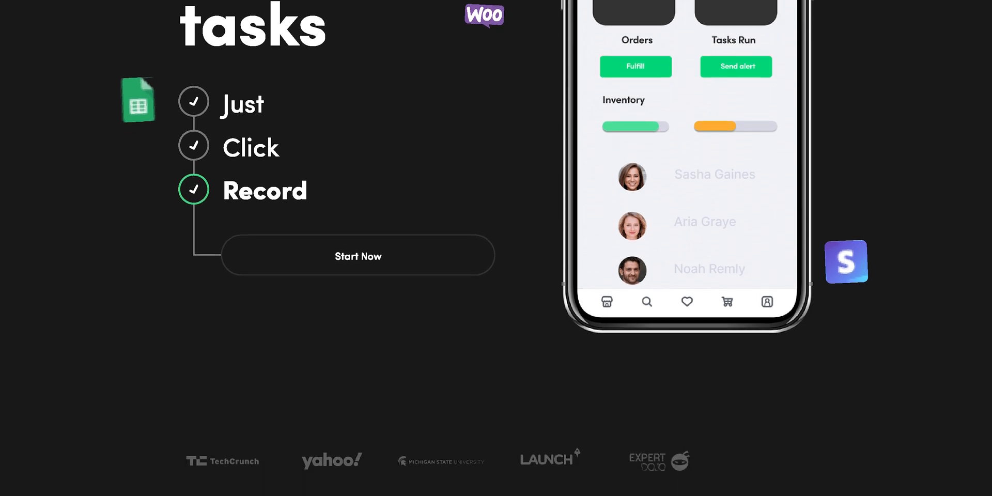
{"action": "scroll", "scroll_direction": "down", "scroll_amount": 3}
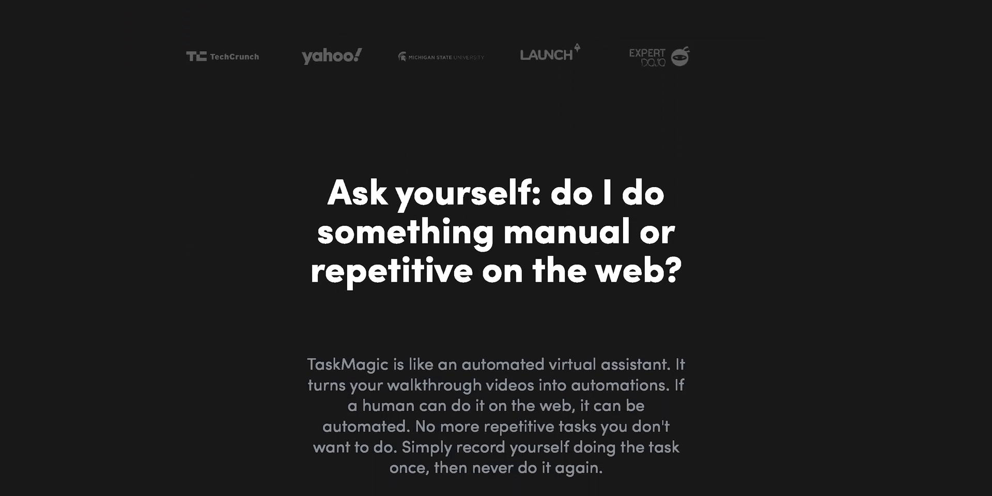
{"action": "scroll", "scroll_direction": "down", "scroll_amount": 3}
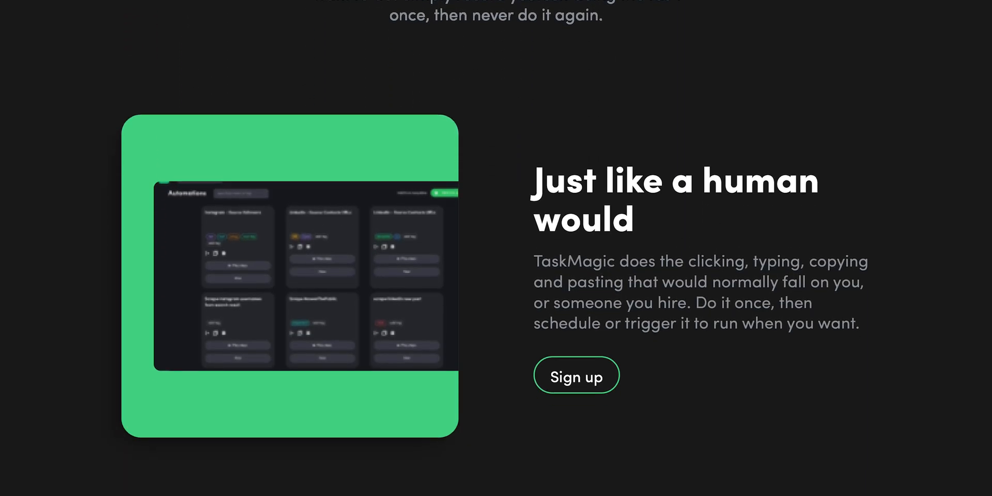
{"action": "scroll", "scroll_direction": "down", "scroll_amount": 3}
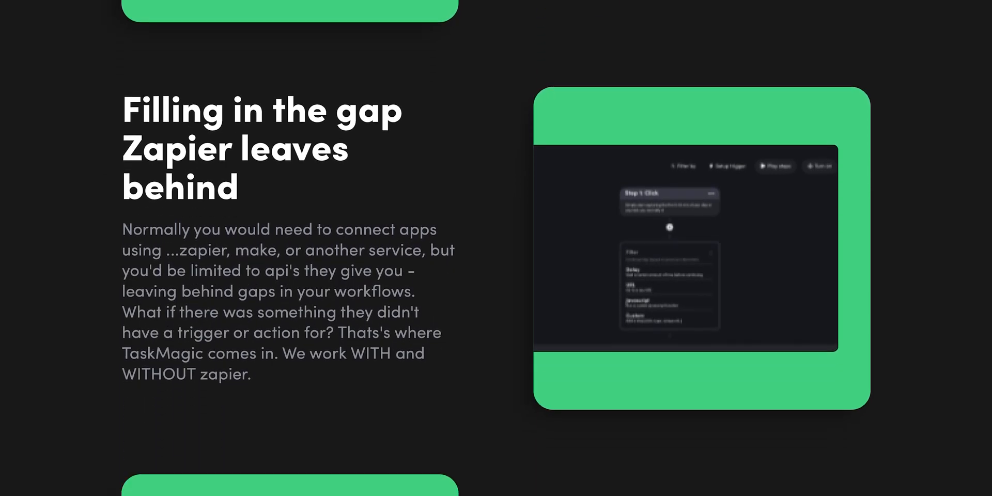
{"action": "scroll", "scroll_direction": "down", "scroll_amount": 3}
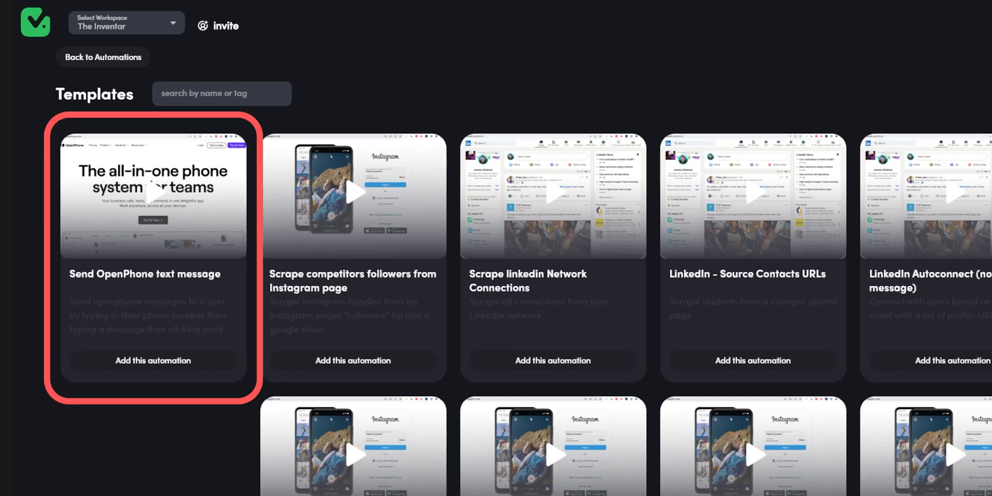
{"action": "scroll", "scroll_direction": "down", "scroll_amount": 3}
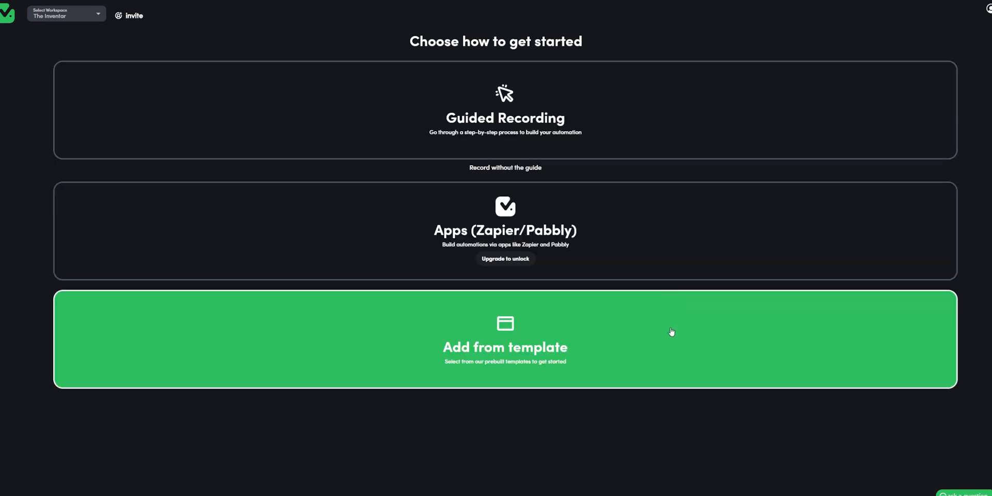
{"action": "left_click", "coordinate": [505, 346]}
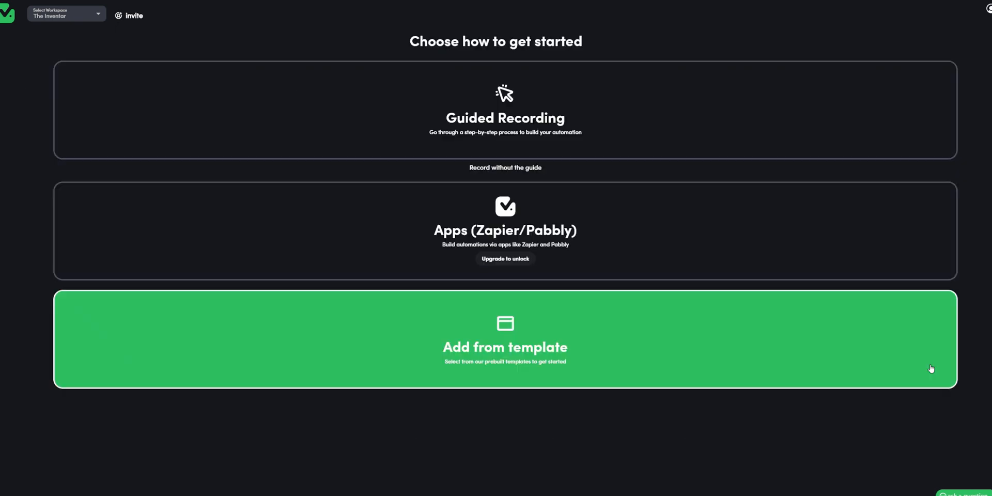
{"action": "mouse_move", "coordinate": [675, 138]}
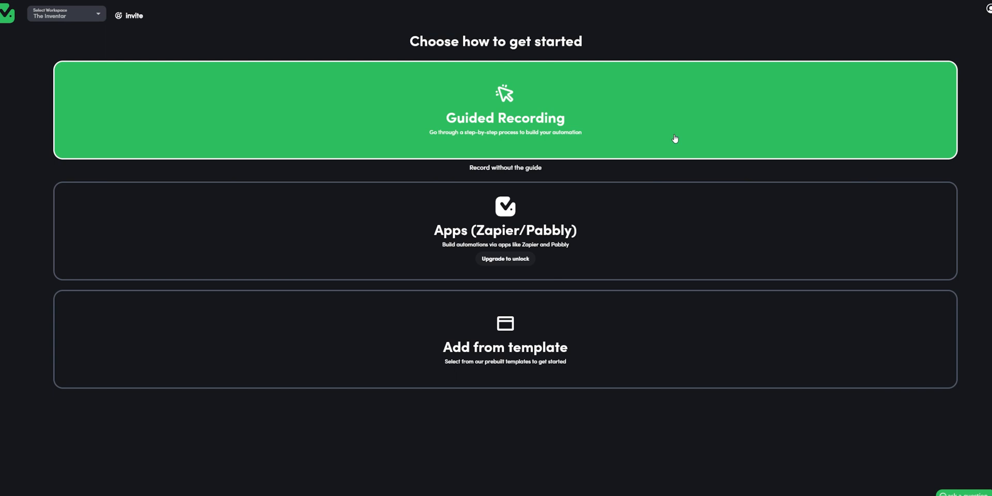
{"action": "mouse_move", "coordinate": [541, 149]}
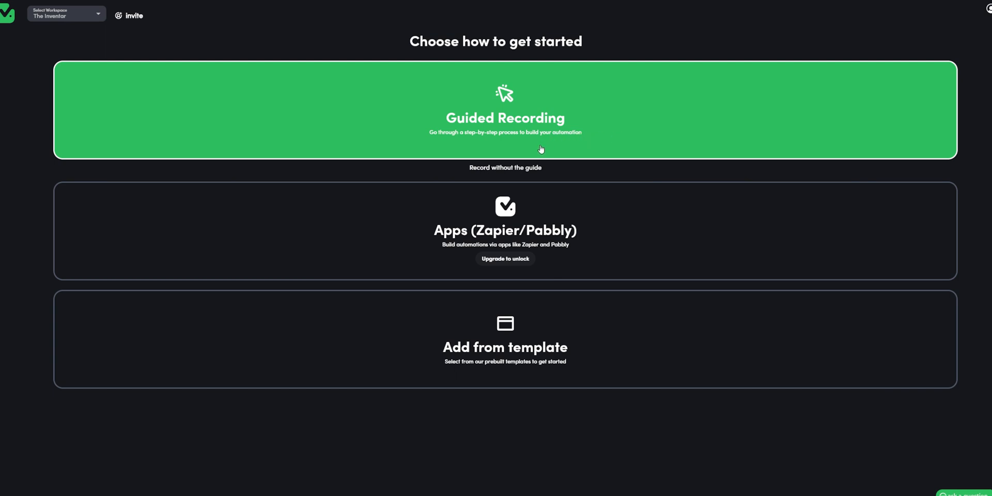
{"action": "mouse_move", "coordinate": [523, 176]}
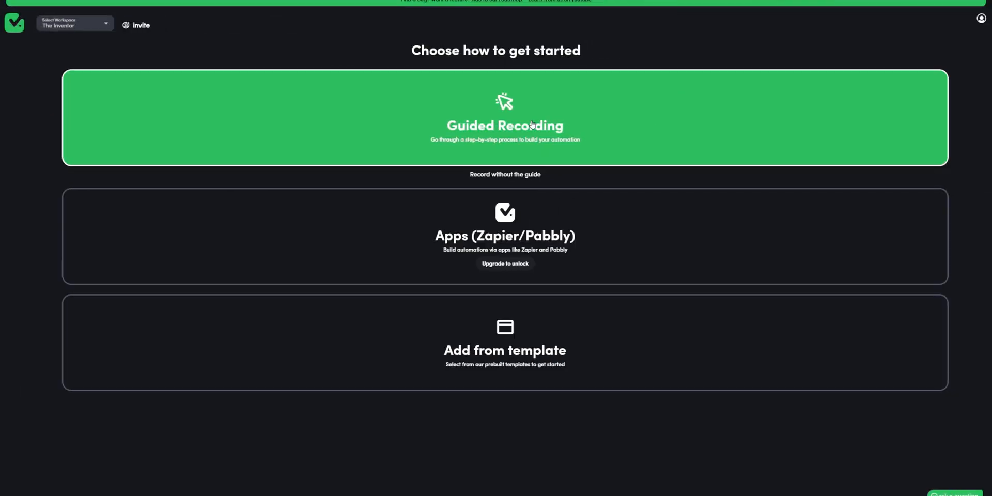
- Record a guided automation that visits the YouTube video and scrapes comments and their links
{"action": "left_click", "coordinate": [504, 117]}
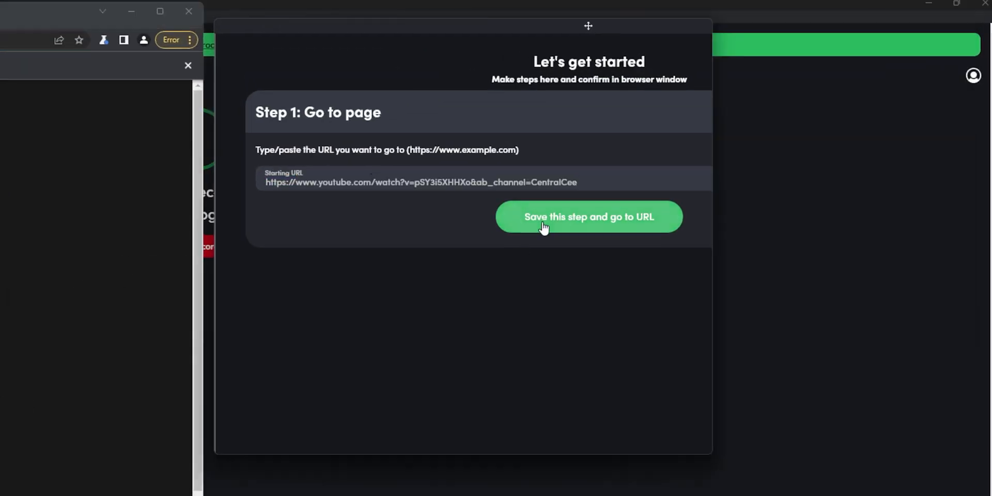
{"action": "left_click", "coordinate": [588, 216]}
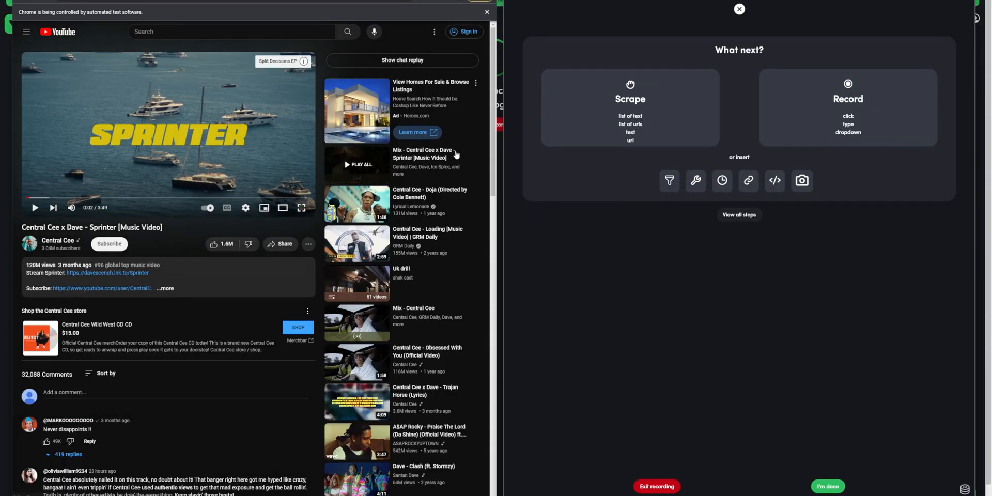
{"action": "scroll", "scroll_direction": "down", "scroll_amount": 3}
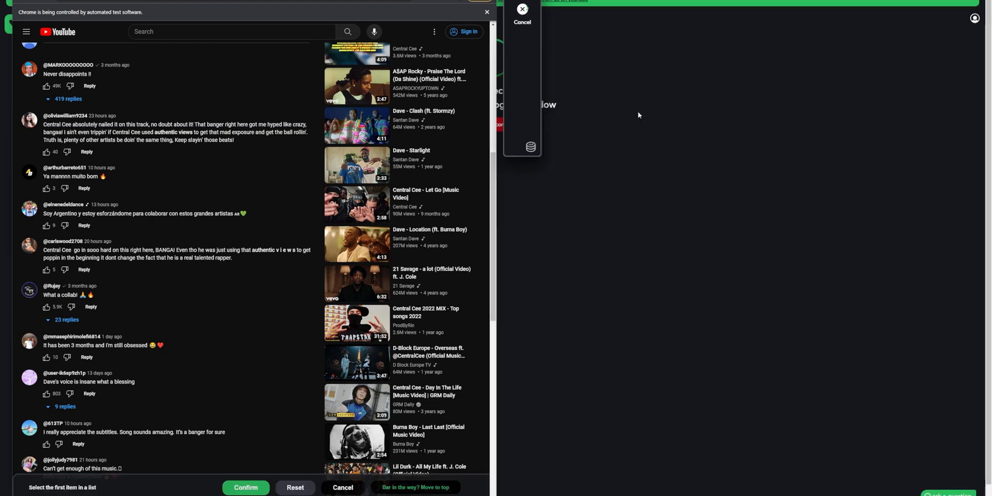
{"action": "left_click", "coordinate": [65, 168]}
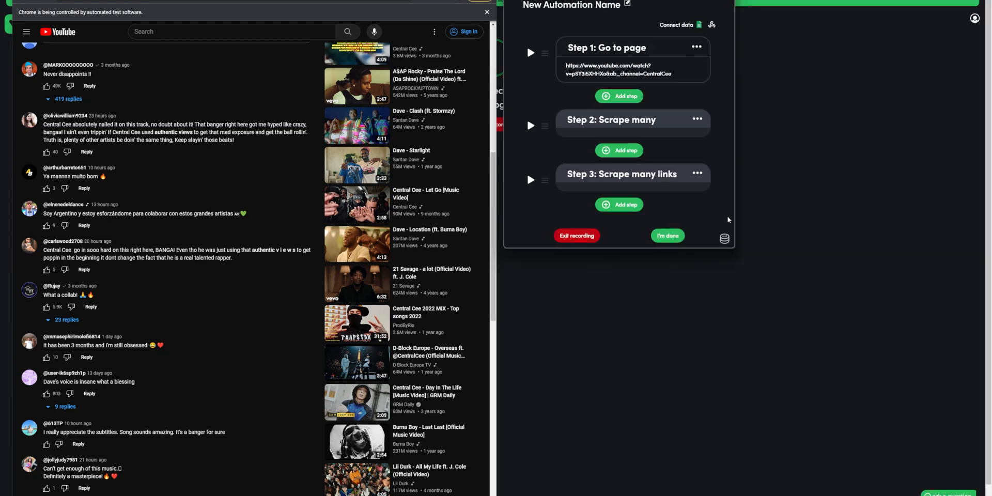
{"action": "mouse_move", "coordinate": [646, 464]}
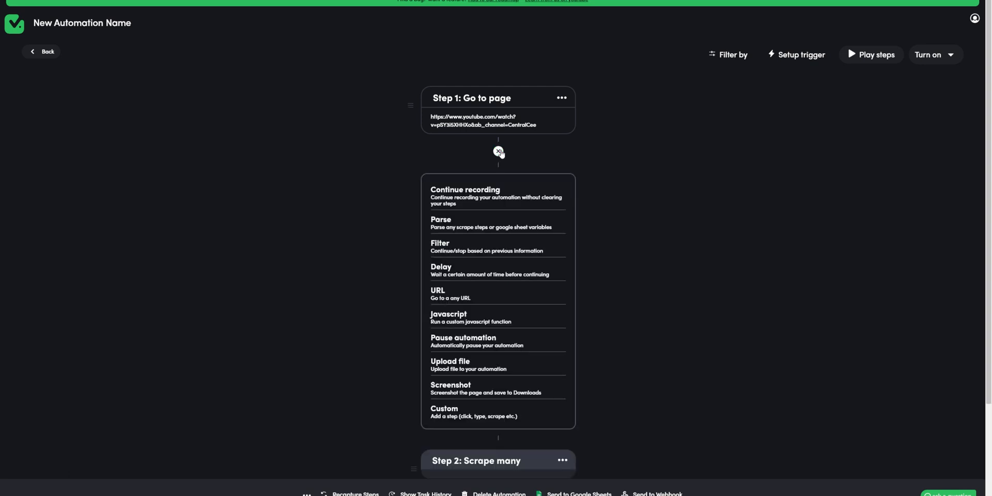
- Add a custom 15-second scroll-down step right after the YouTube page visit
{"action": "left_click", "coordinate": [443, 411]}
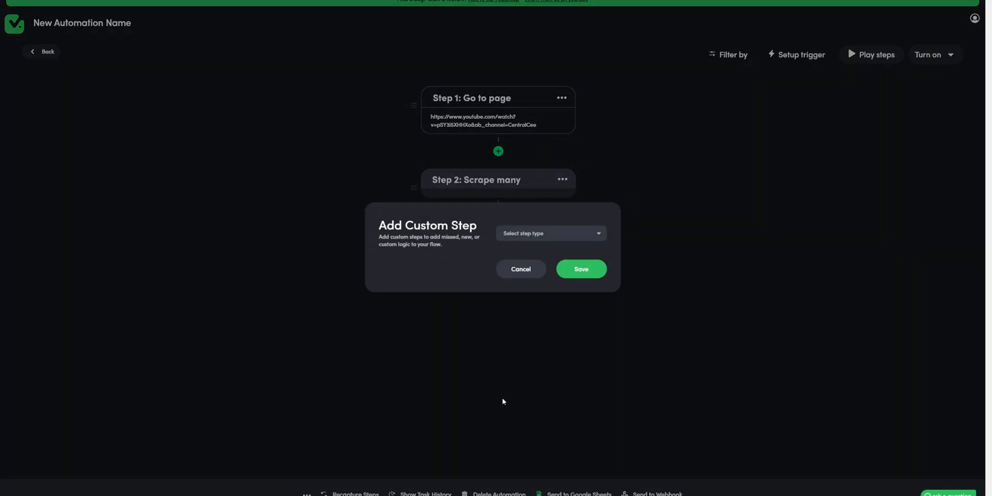
{"action": "left_click", "coordinate": [549, 233]}
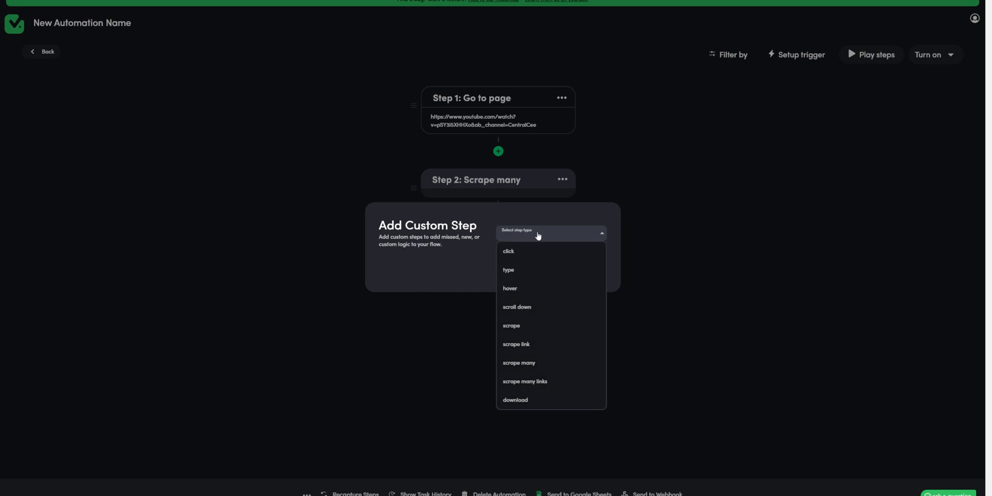
{"action": "left_click", "coordinate": [517, 307]}
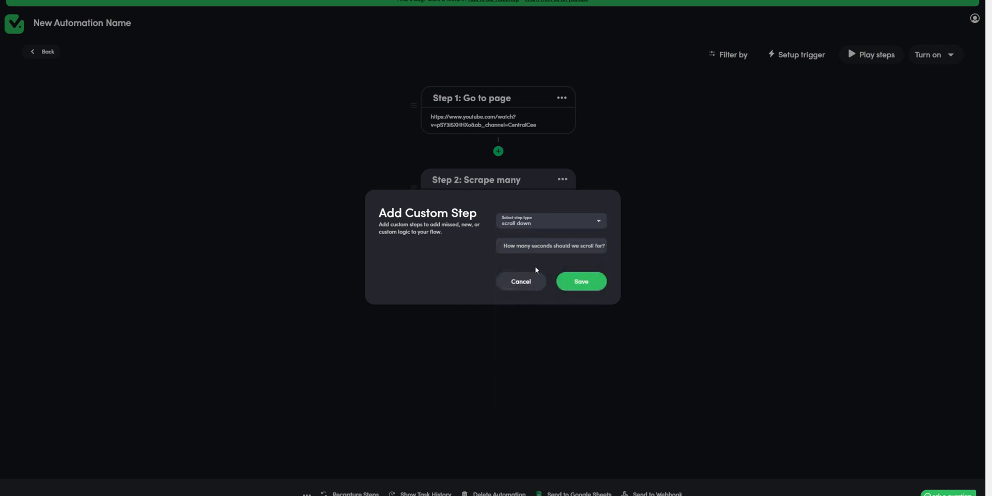
{"action": "type", "text": "15"}
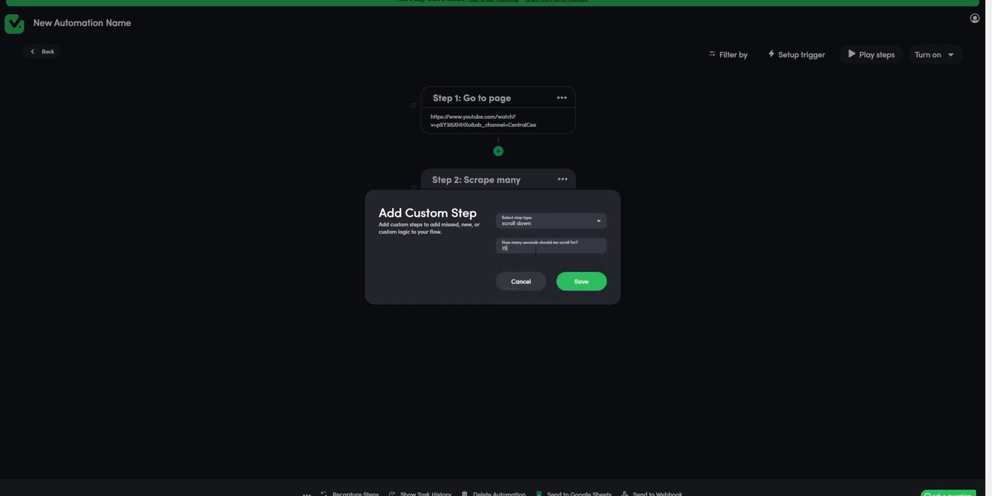
{"action": "left_click", "coordinate": [580, 281]}
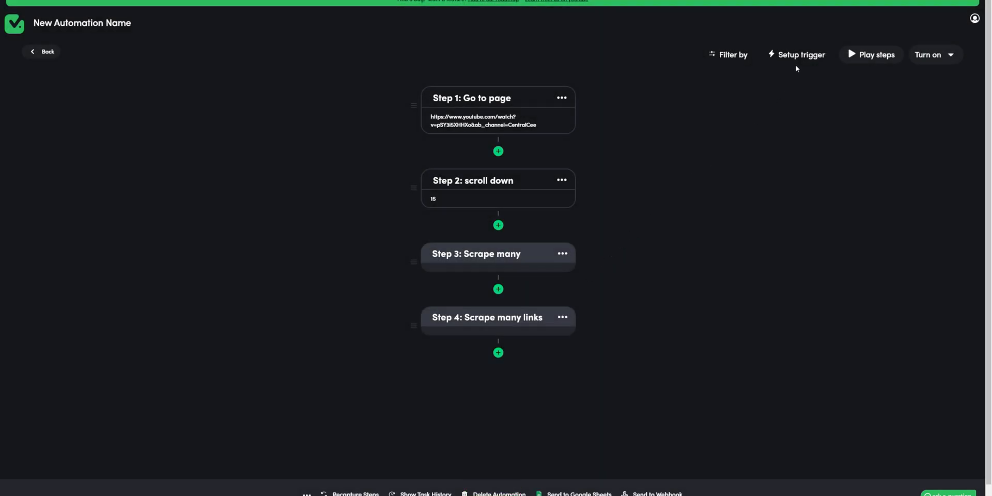
{"action": "left_click", "coordinate": [800, 54]}
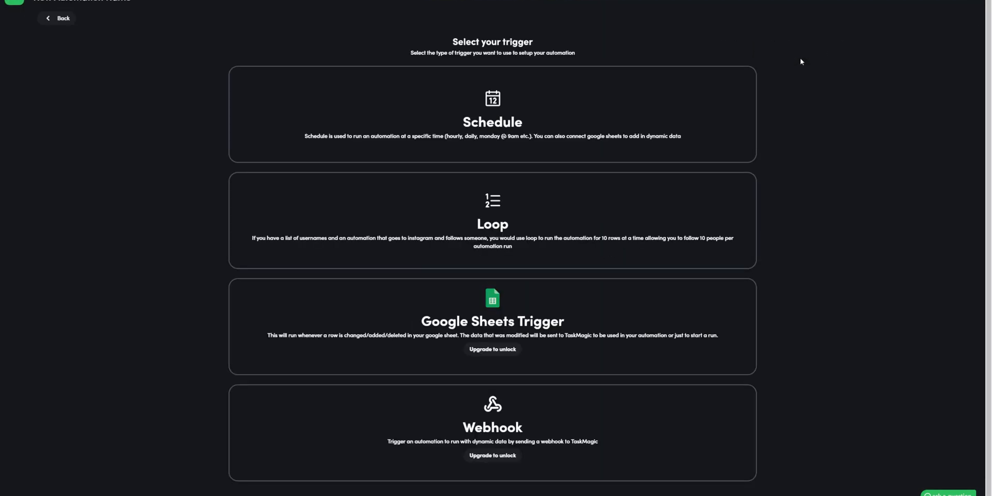
{"action": "mouse_move", "coordinate": [726, 285]}
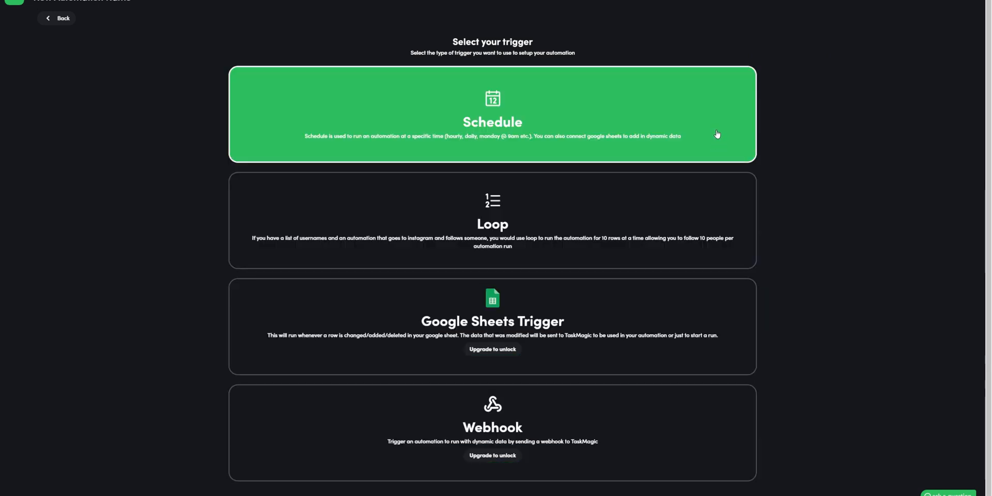
- Choose a Schedule trigger and play the automation steps as a live test
{"action": "left_click", "coordinate": [492, 114]}
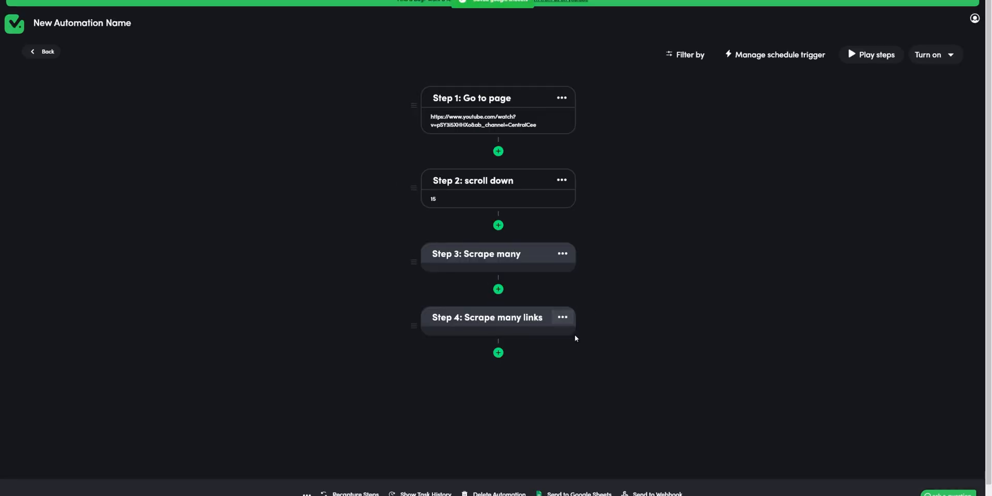
{"action": "left_click", "coordinate": [875, 54]}
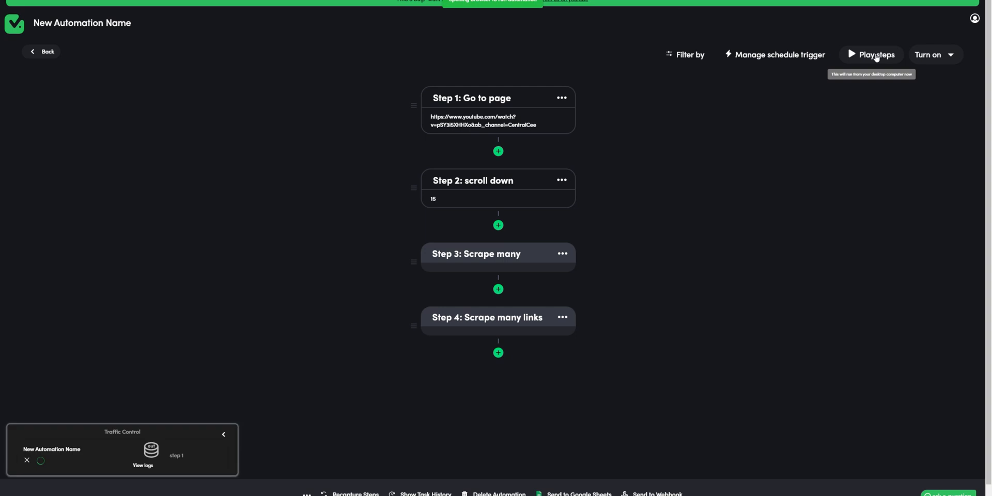
{"action": "left_click", "coordinate": [874, 54]}
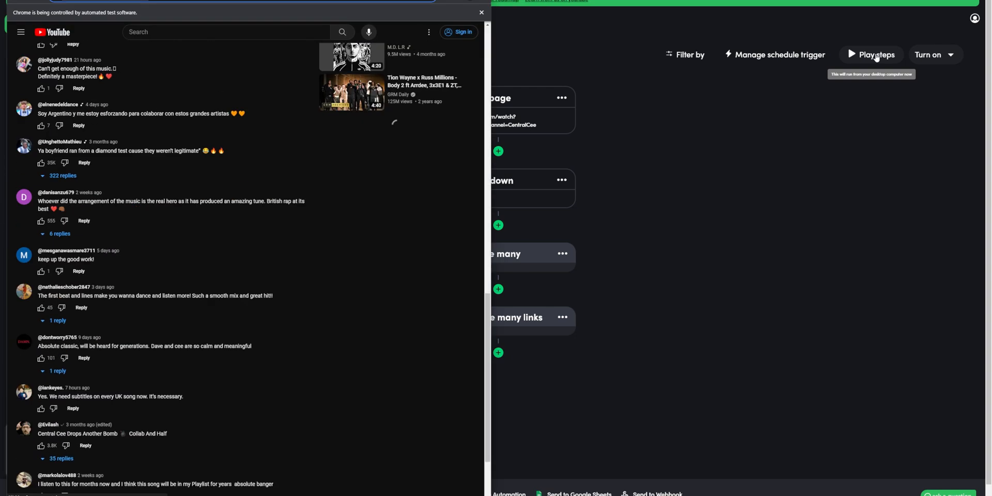
{"action": "scroll", "scroll_direction": "down", "scroll_amount": 3}
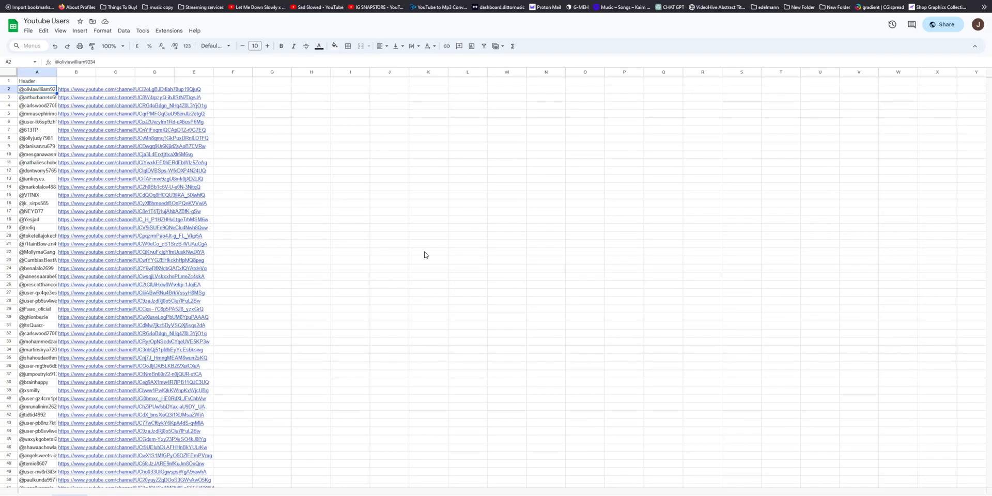
- Scroll through the scraped commenter usernames and channel URLs in the Youtube Users sheet
{"action": "scroll", "scroll_direction": "down", "scroll_amount": 3}
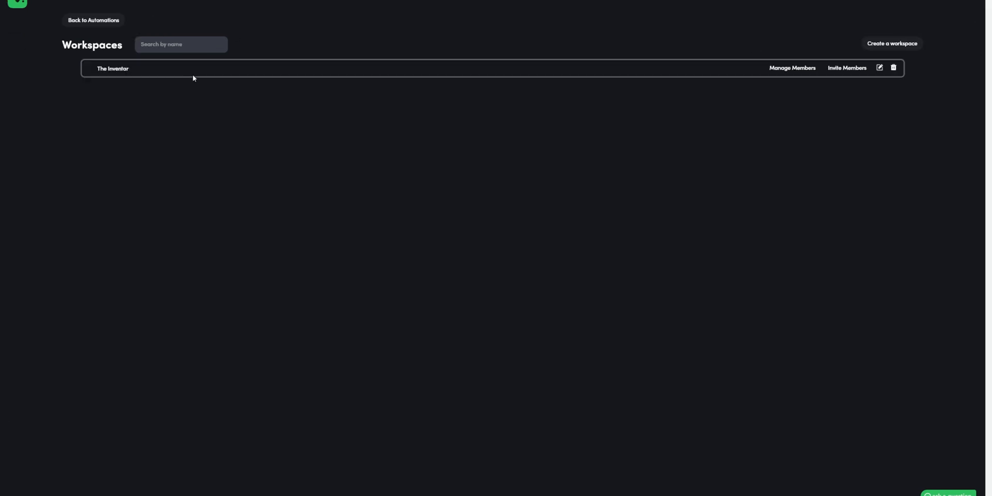
- Enter The Inventor workspace and submit a search in an unguided recording
{"action": "left_click", "coordinate": [846, 67]}
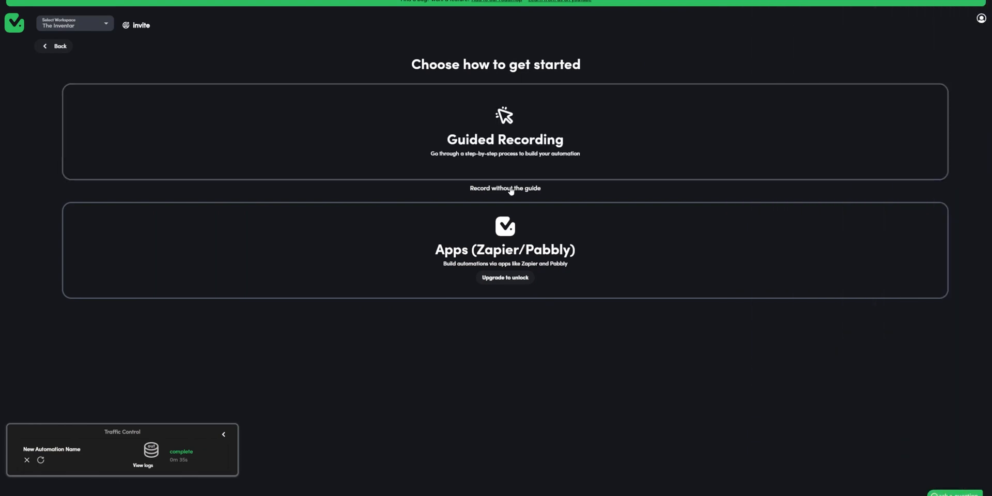
{"action": "left_click", "coordinate": [504, 188]}
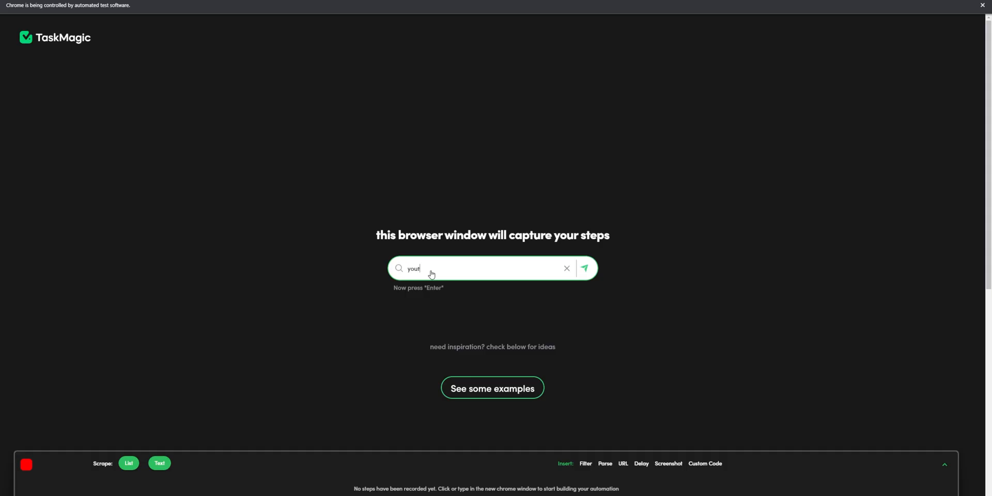
{"action": "key", "text": "Enter"}
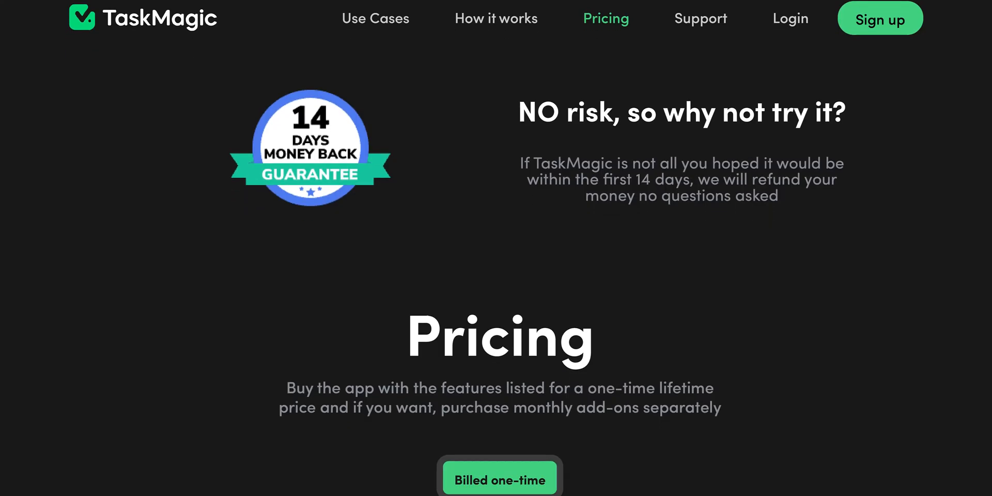
- Scroll to the Start here ($199), Growth ($399) and Enterprise ($599) one-time plans
{"action": "scroll", "scroll_direction": "down", "scroll_amount": 3}
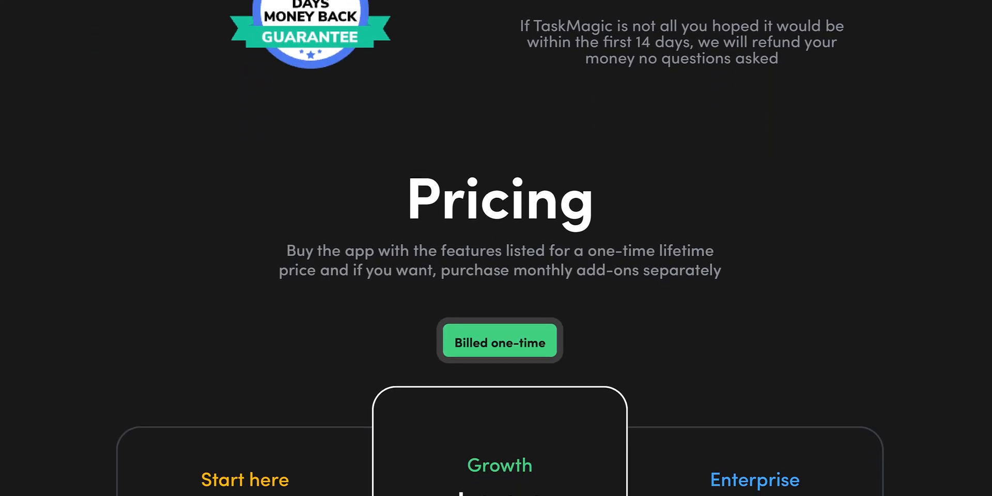
{"action": "scroll", "scroll_direction": "down", "scroll_amount": 3}
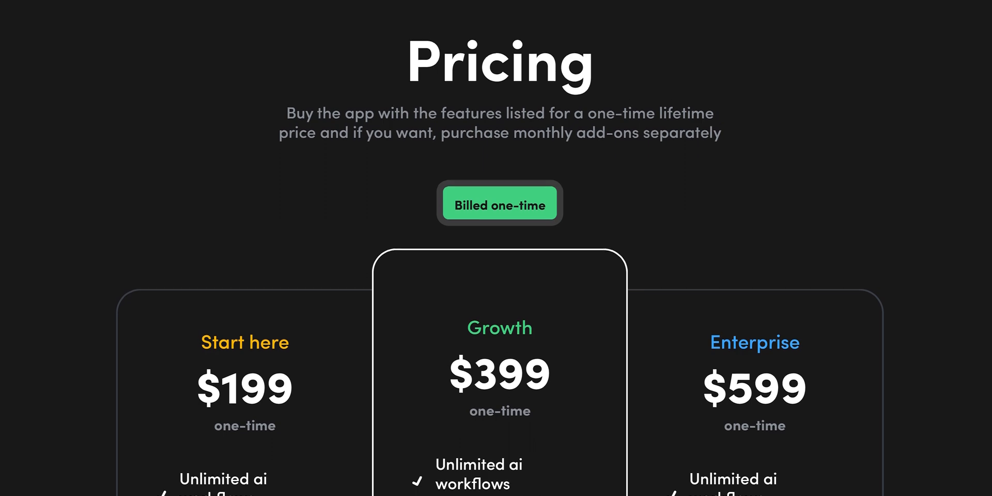
{"action": "scroll", "scroll_direction": "down", "scroll_amount": 3}
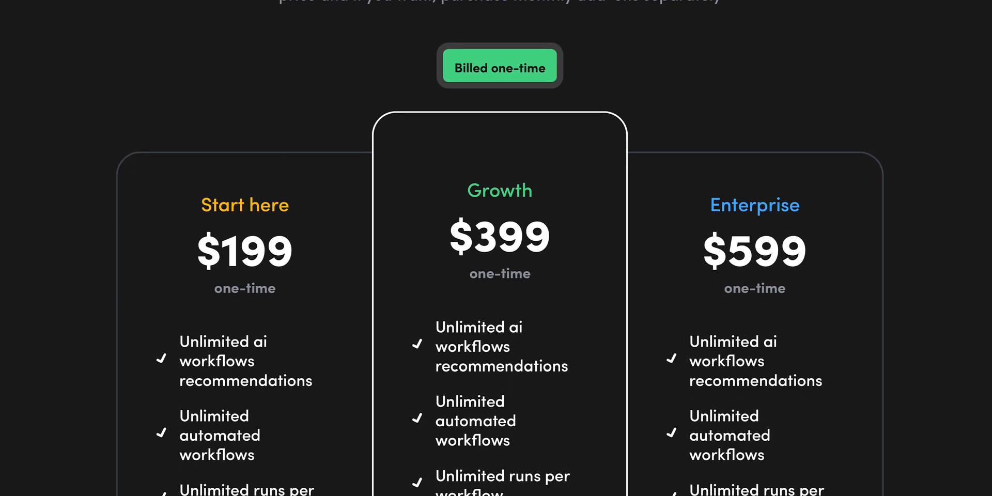
{"action": "scroll", "scroll_direction": "down", "scroll_amount": 3}
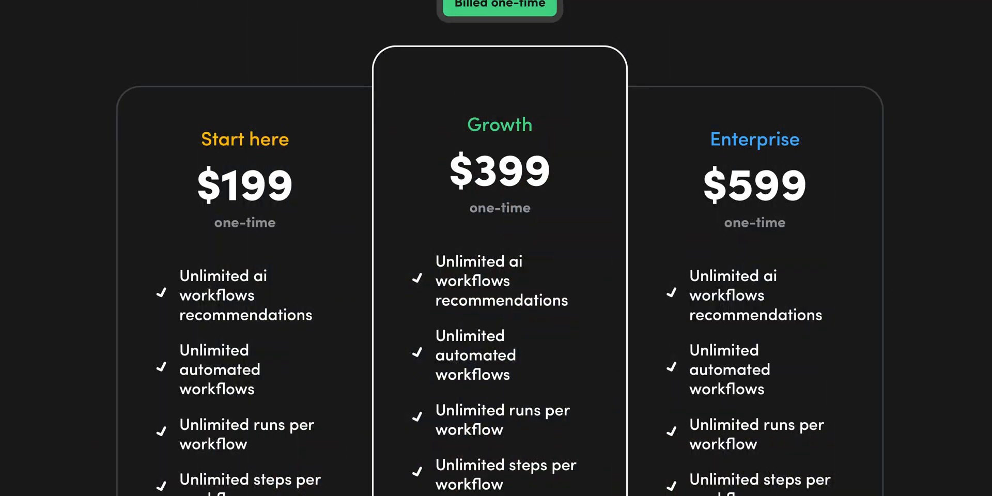